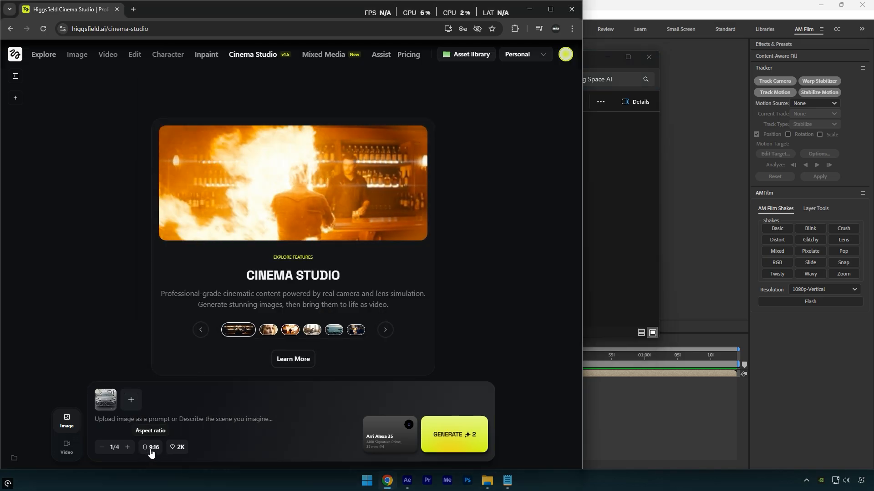
Step: Keep the vertical 9:16 aspect ratio and review the camera and lens choice
{"action": "left_click", "coordinate": [152, 448]}
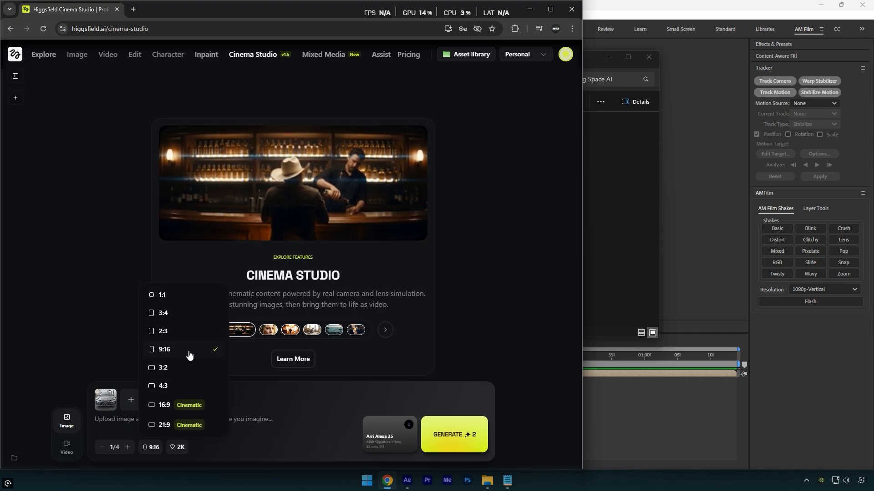
{"action": "left_click", "coordinate": [389, 435]}
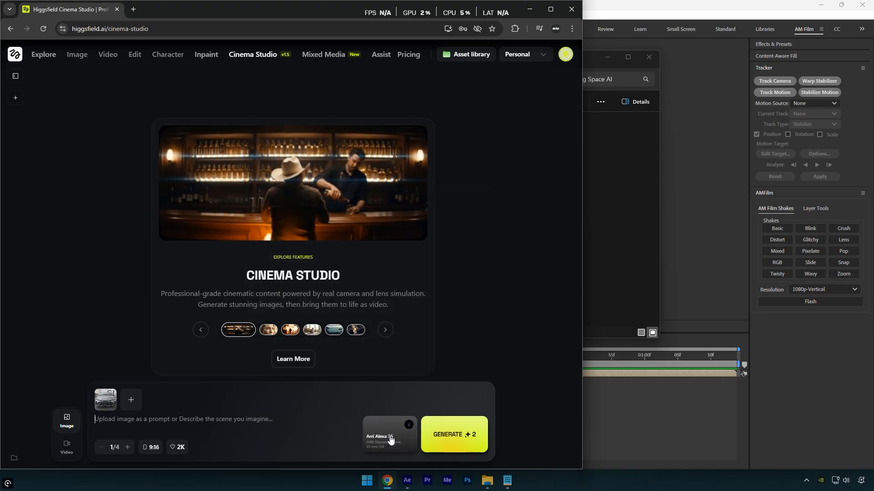
{"action": "left_click", "coordinate": [506, 480]}
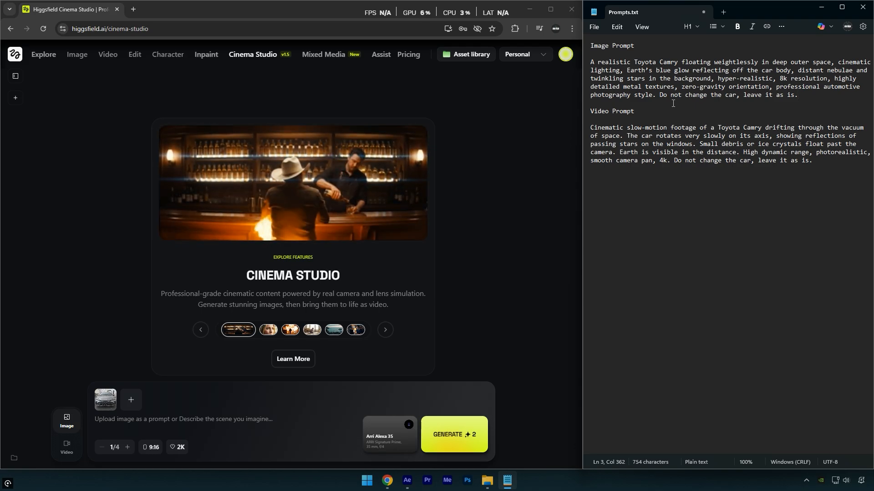
Step: Generate the Camry-in-space image from the Notepad image prompt and download the result
{"action": "left_click_drag", "start_coordinate": [590, 62], "coordinate": [799, 94]}
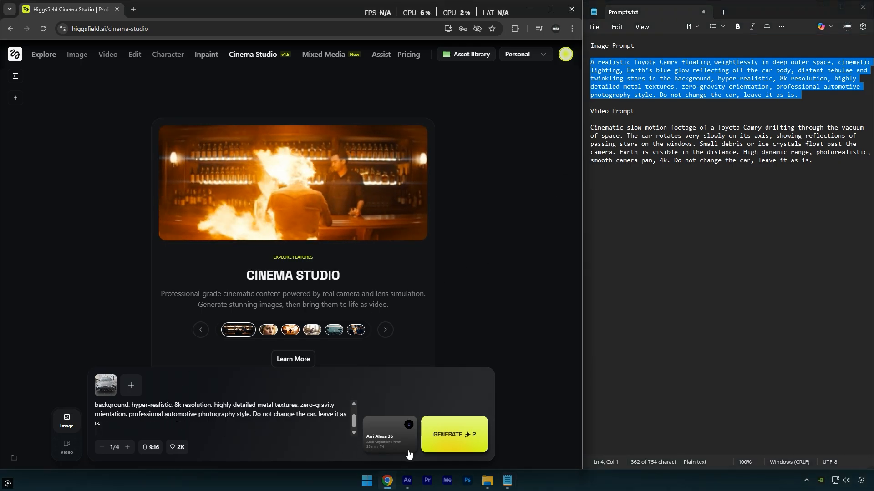
{"action": "left_click", "coordinate": [454, 435]}
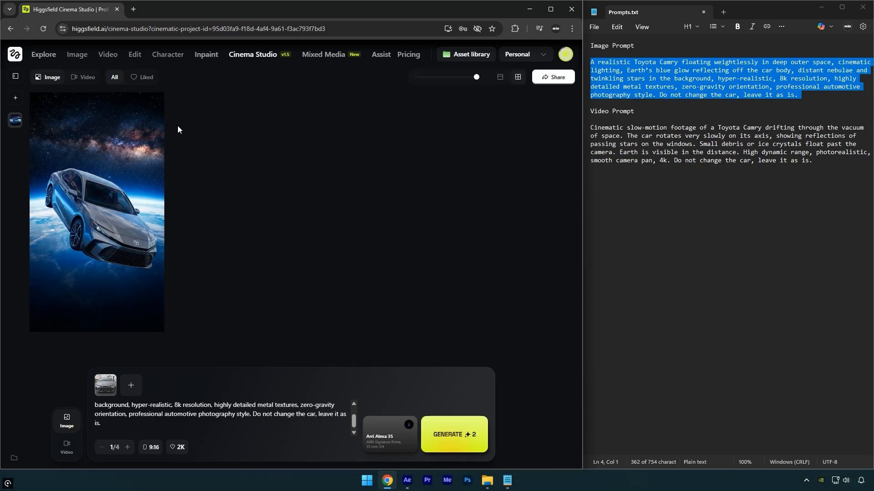
{"action": "mouse_move", "coordinate": [184, 127]}
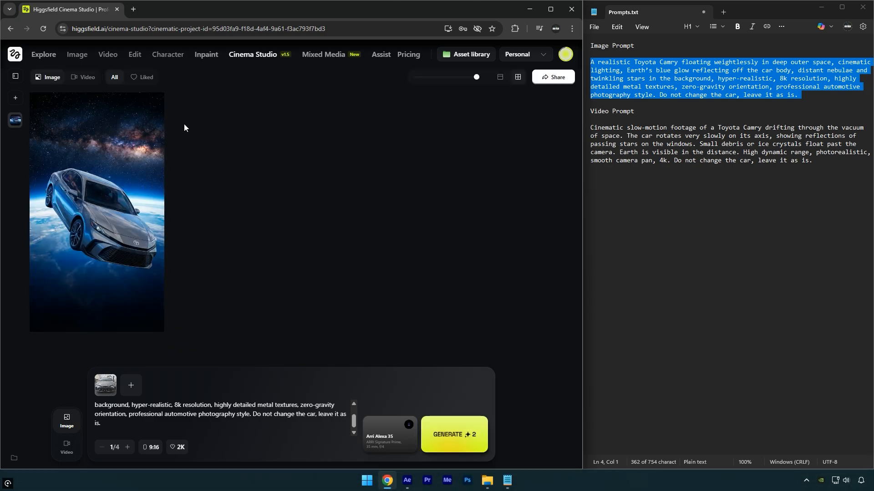
{"action": "left_click", "coordinate": [152, 123]}
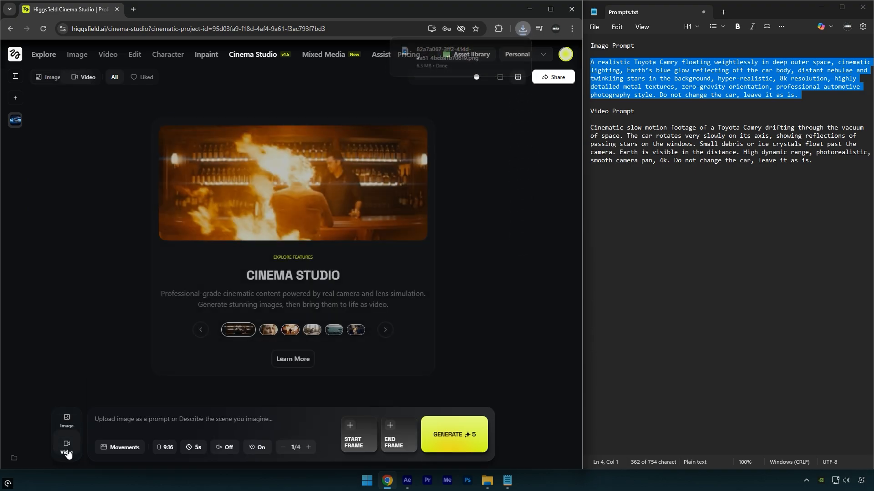
Step: Use the generated Camry image as the video's start frame and paste the drifting video prompt
{"action": "left_click", "coordinate": [359, 435]}
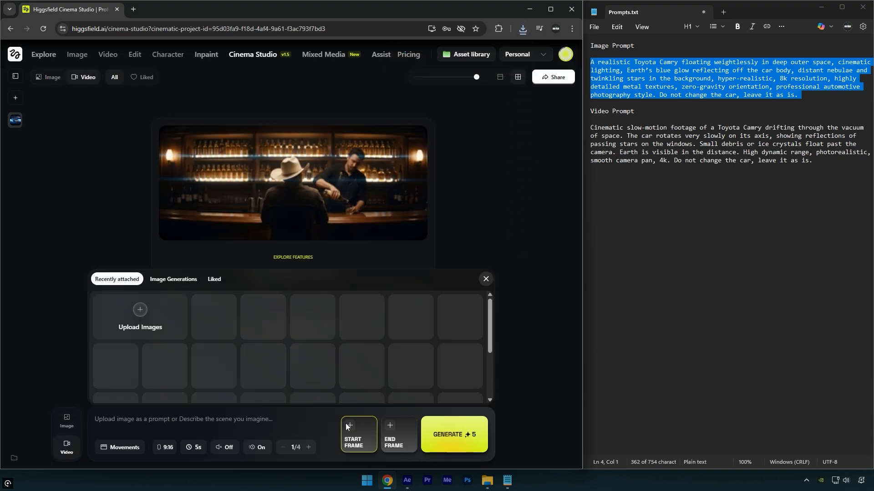
{"action": "left_click", "coordinate": [141, 318]}
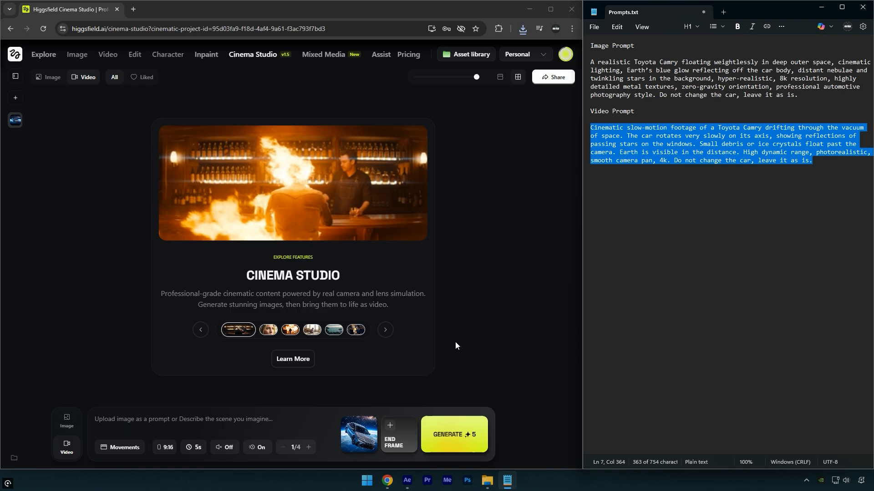
{"action": "left_click", "coordinate": [195, 419]}
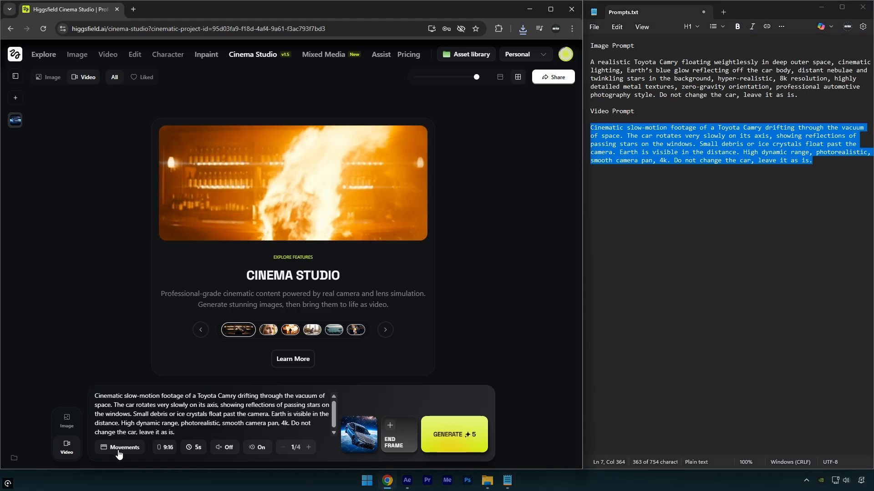
Step: Set camera movement to Camera follows, keeping 9:16 format and 5-second duration
{"action": "left_click", "coordinate": [122, 451]}
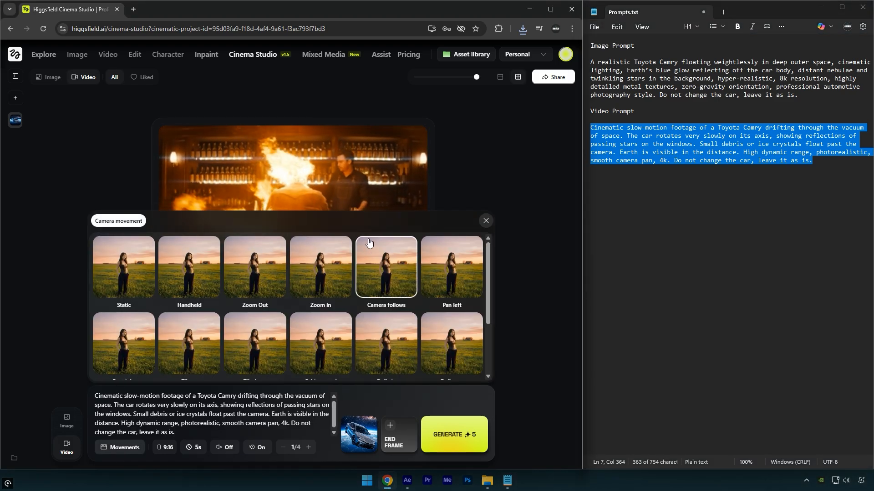
{"action": "left_click", "coordinate": [385, 267]}
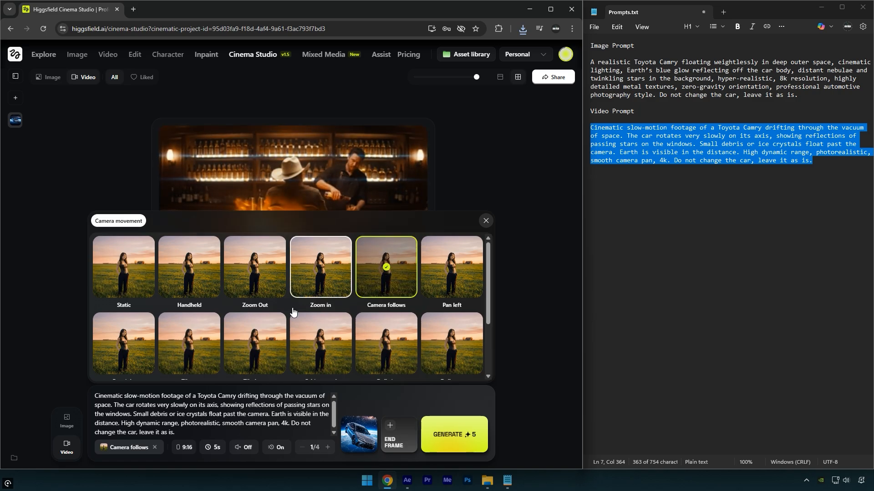
{"action": "left_click", "coordinate": [184, 447]}
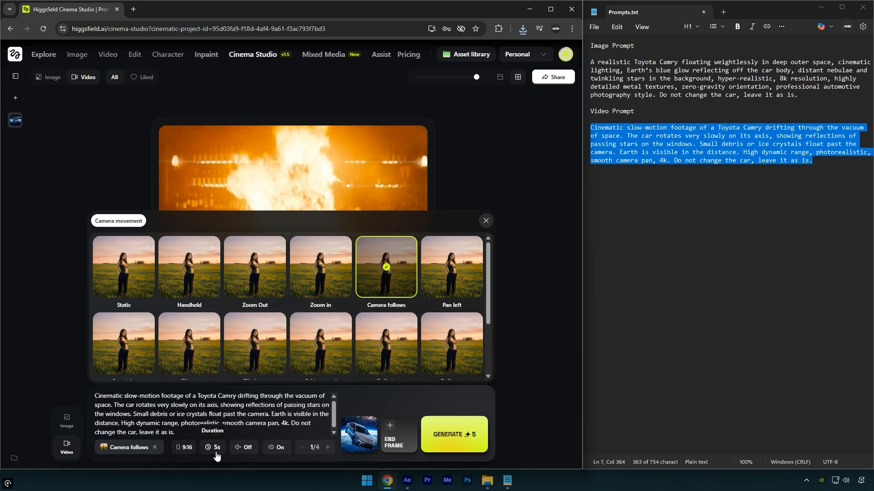
{"action": "left_click", "coordinate": [214, 456]}
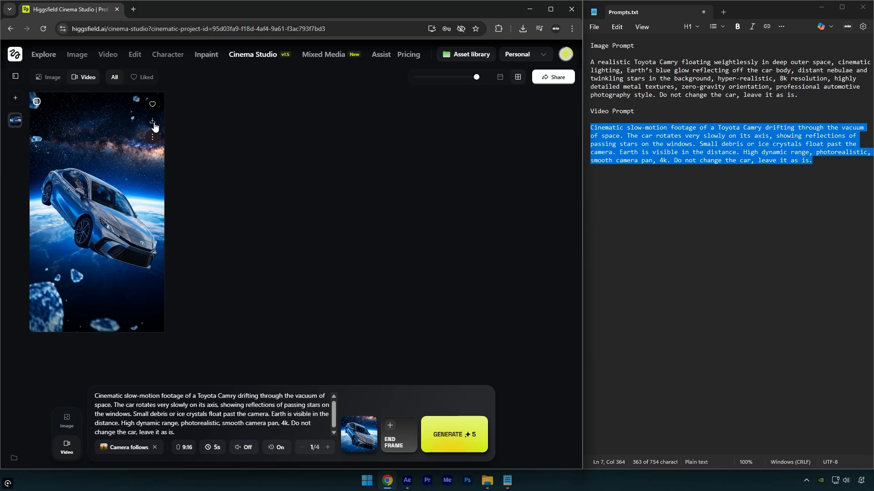
Step: Download the generated Camry-drifting-in-space video
{"action": "left_click", "coordinate": [521, 29]}
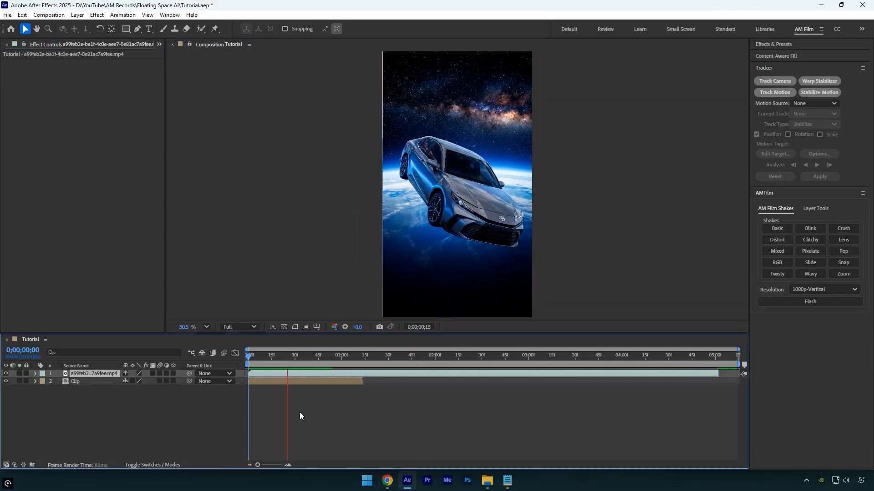
Step: Preview the Tutorial composition and move the playhead to 0;00;01;24
{"action": "left_click", "coordinate": [467, 354]}
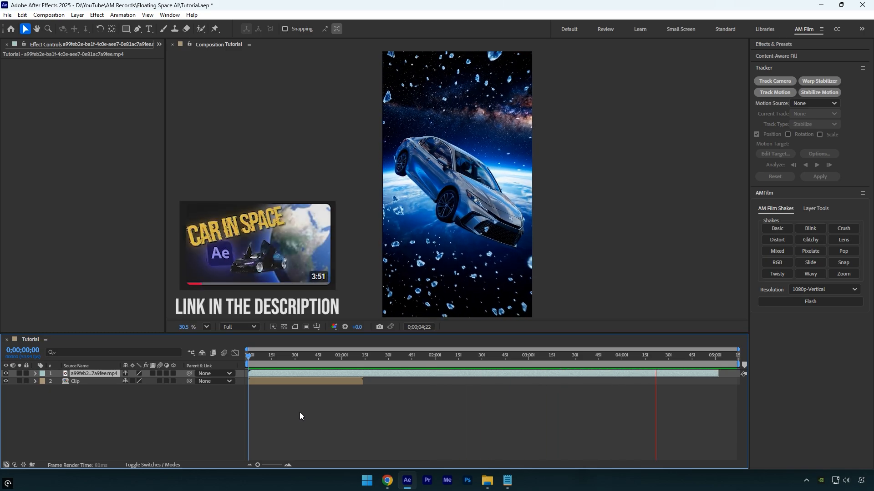
{"action": "left_click", "coordinate": [378, 355]}
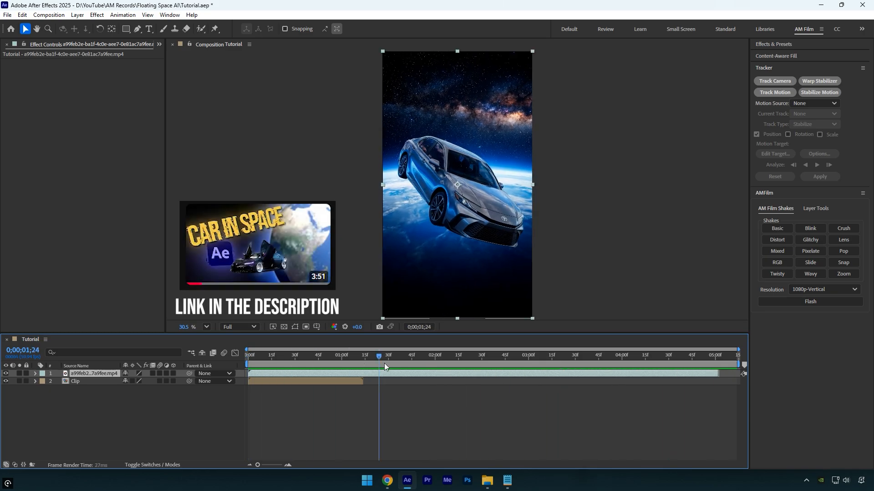